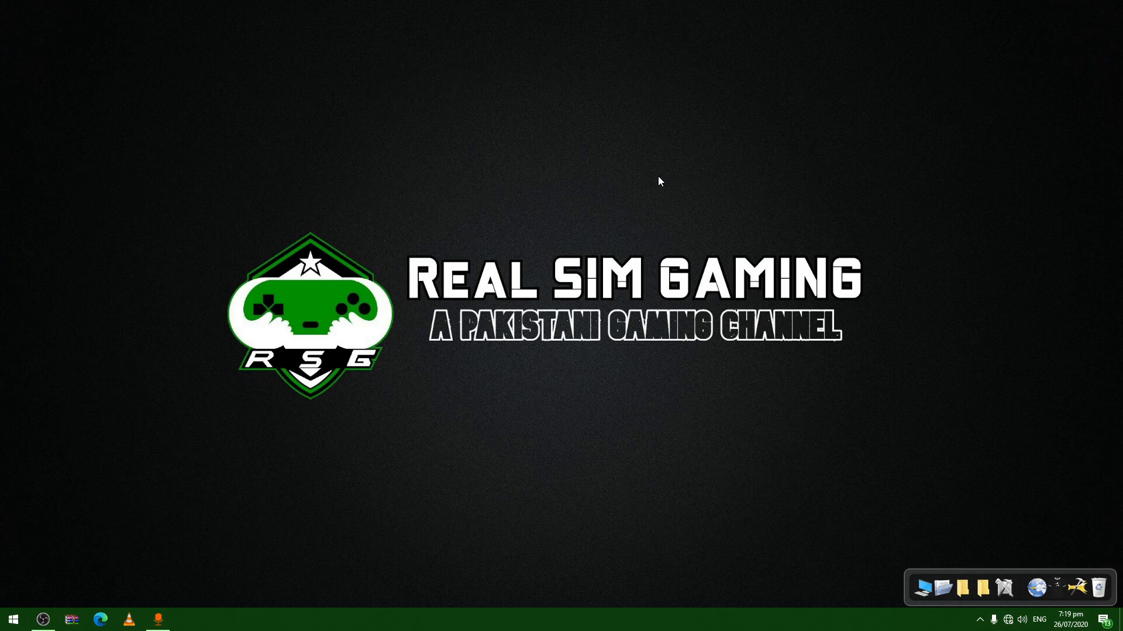
Launch Forza Horizon 4, then find and launch Windows Settings from Start search.
{"action": "left_click", "coordinate": [12, 618]}
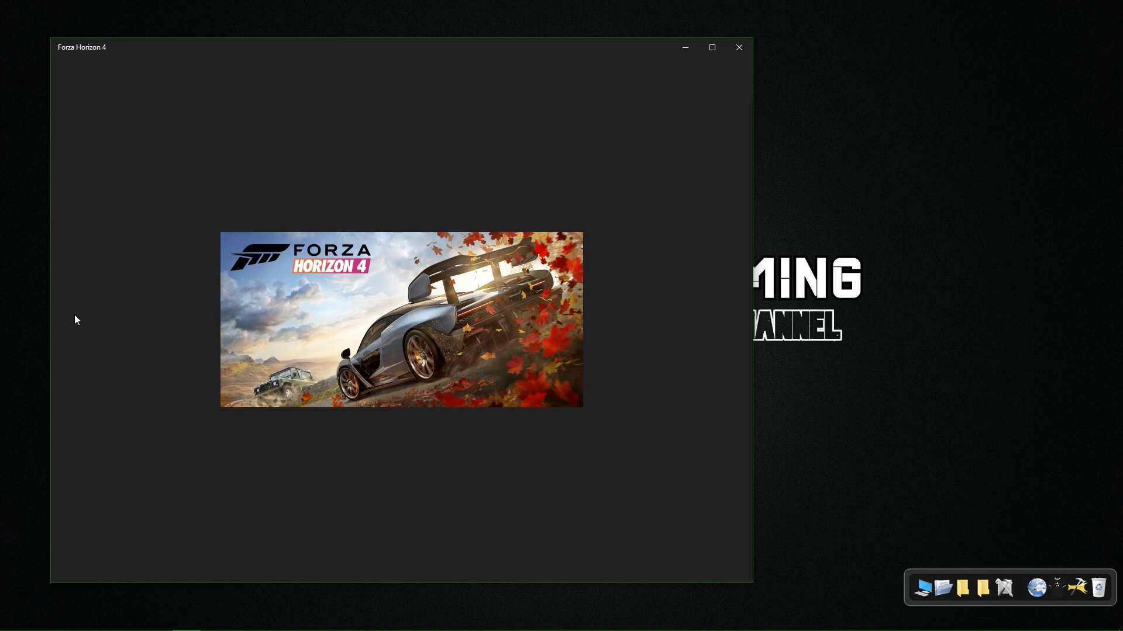
{"action": "left_click", "coordinate": [738, 46]}
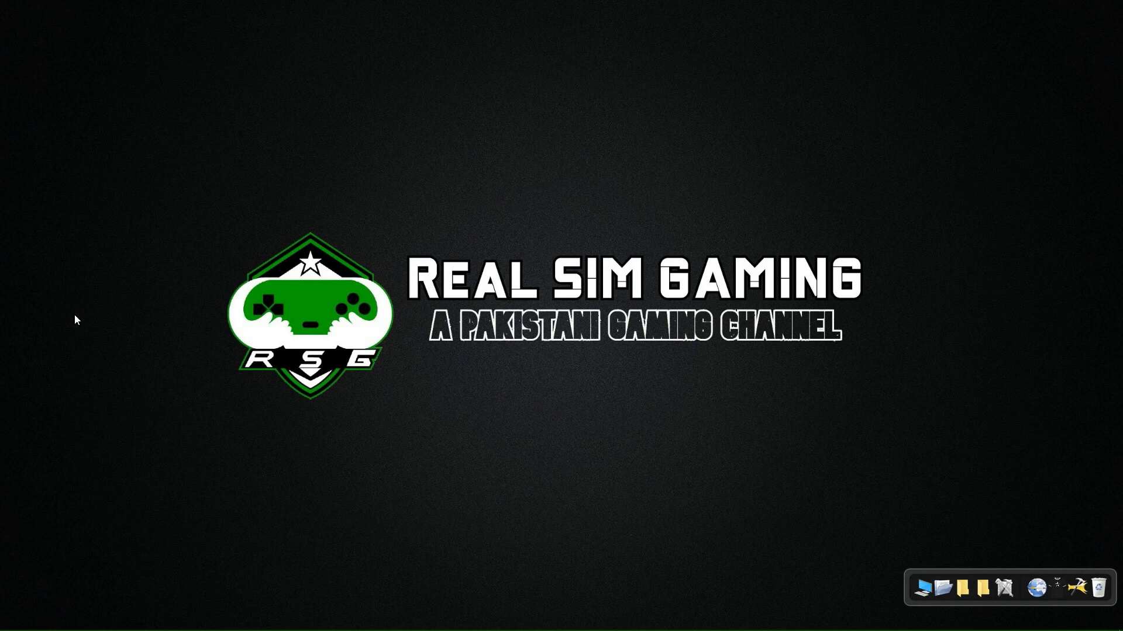
{"action": "left_click", "coordinate": [13, 620]}
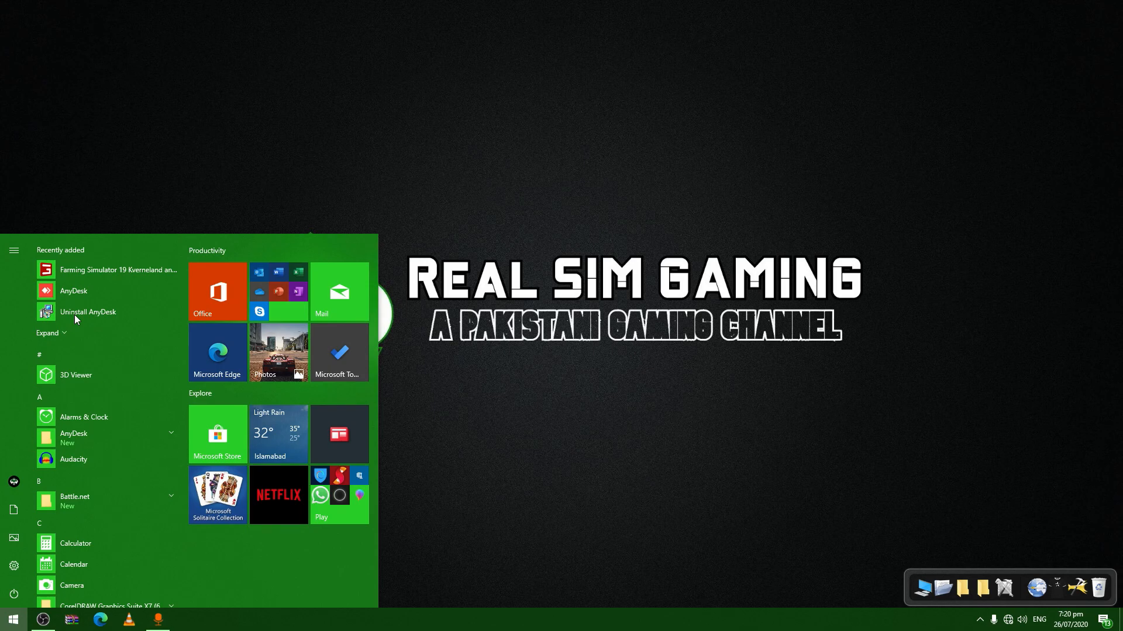
{"action": "type", "text": "settings"}
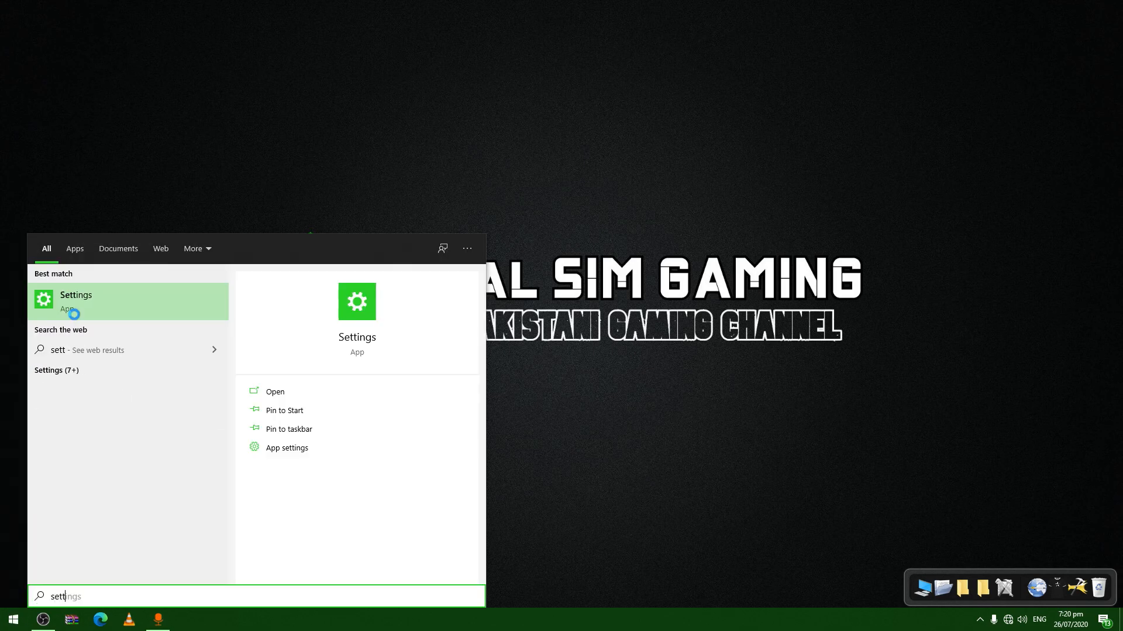
{"action": "left_click", "coordinate": [75, 300]}
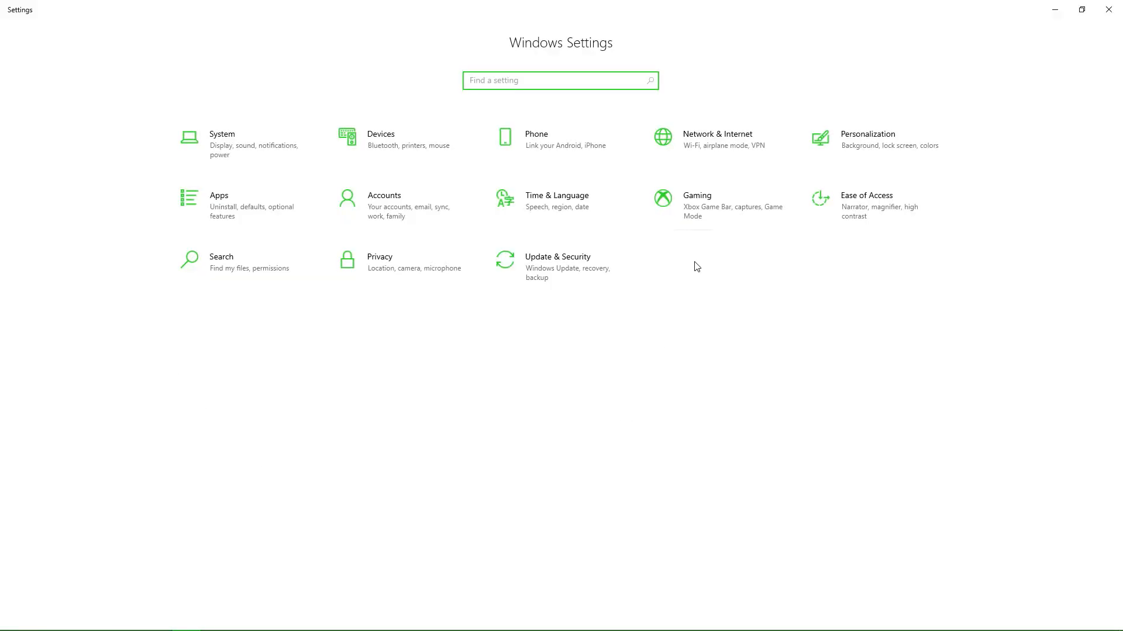
Go to Gaming > Game Mode and toggle the Game Mode switch.
{"action": "left_click", "coordinate": [694, 200]}
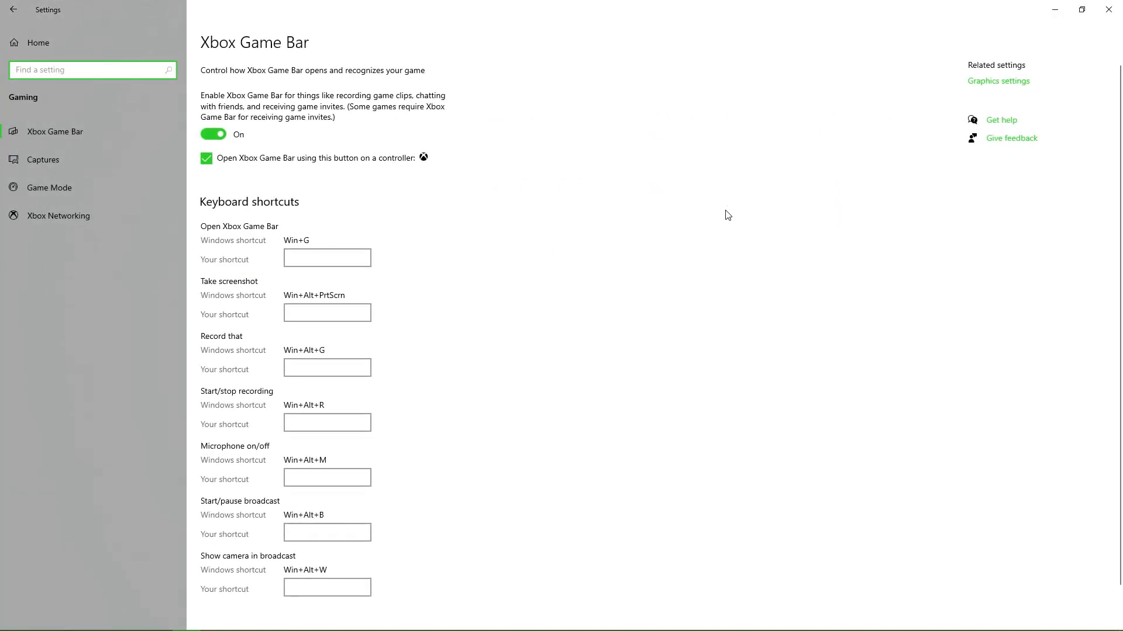
{"action": "left_click", "coordinate": [49, 187]}
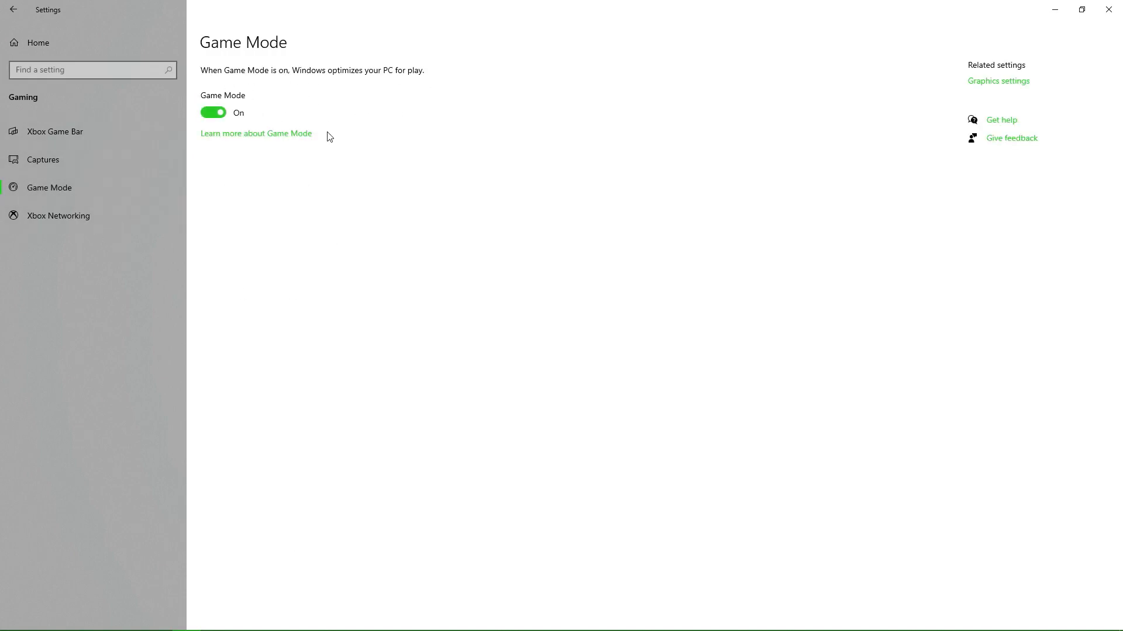
{"action": "mouse_move", "coordinate": [226, 108]}
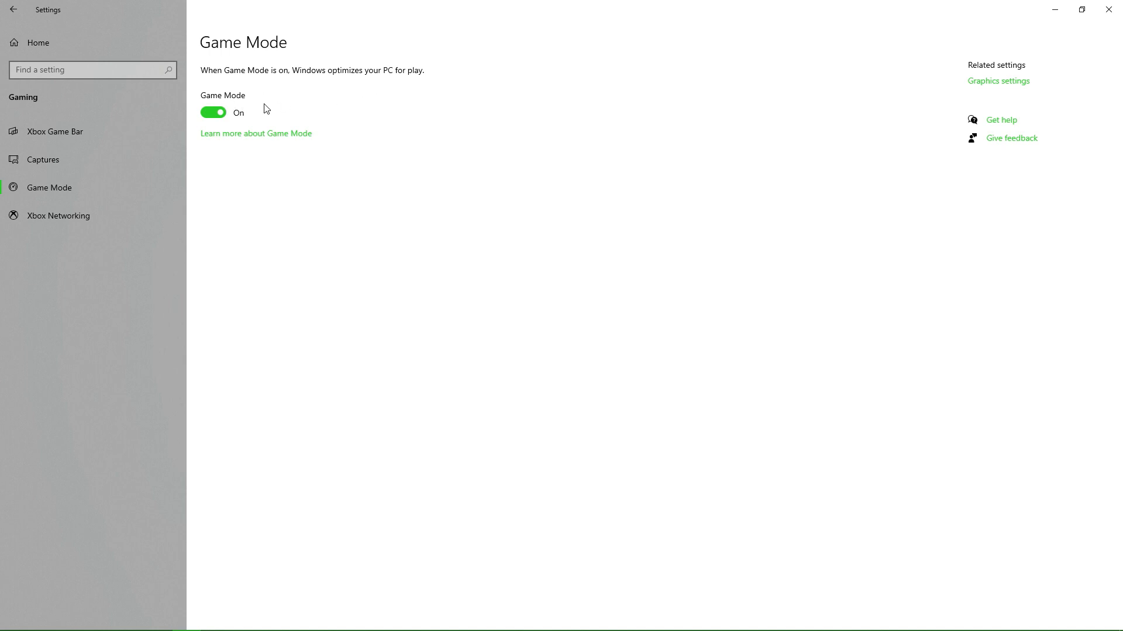
{"action": "left_click", "coordinate": [213, 113]}
{"action": "type", "text": "forz"}
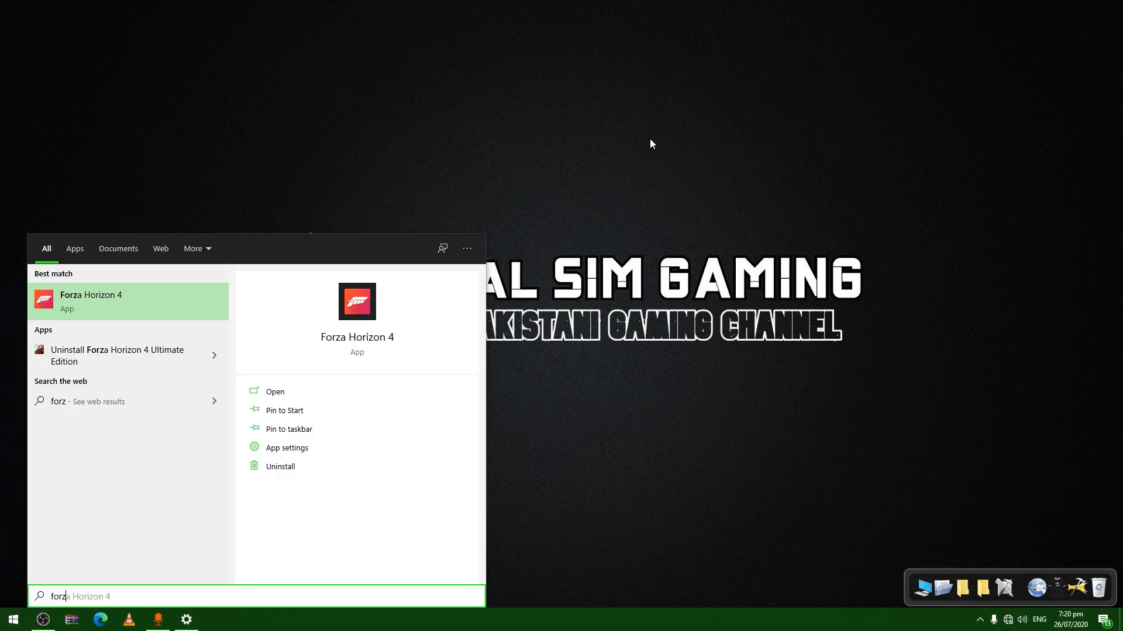
Relaunch Forza Horizon 4 from search results, then return to the Settings window.
{"action": "left_click", "coordinate": [274, 392]}
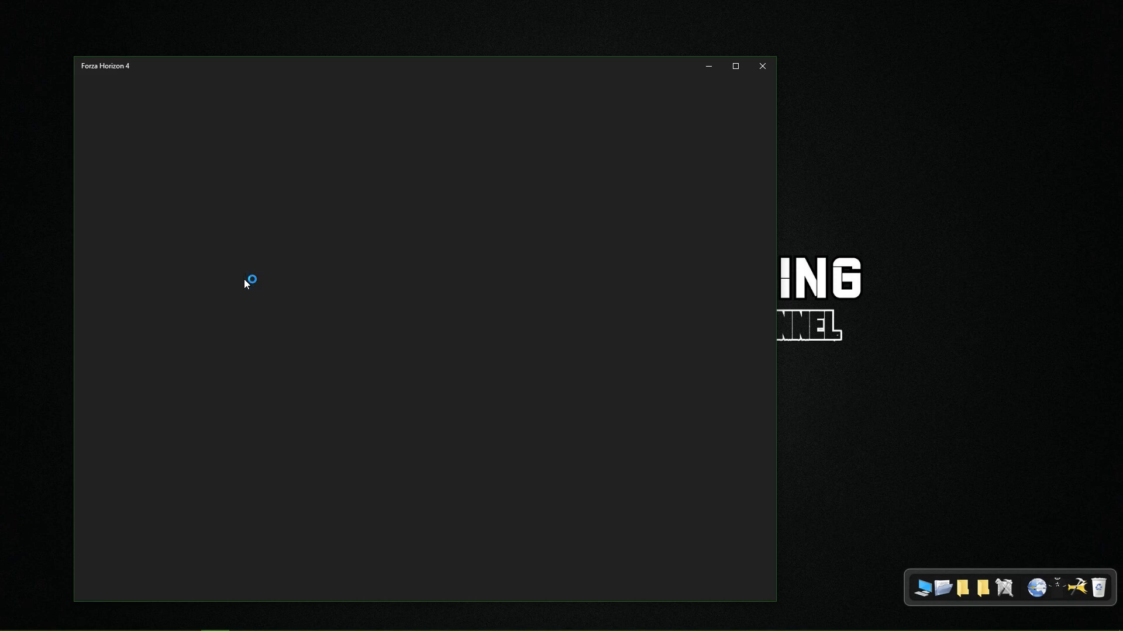
{"action": "left_click", "coordinate": [761, 65]}
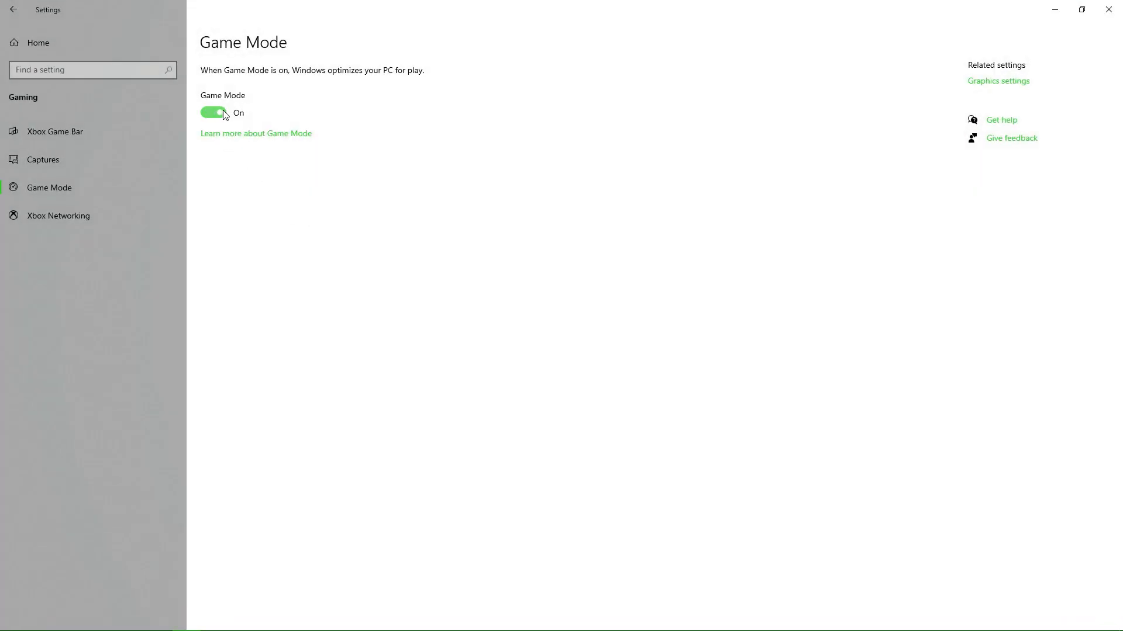
Reopen Windows Settings from Start search and go to the Apps & features list.
{"action": "left_click", "coordinate": [11, 619]}
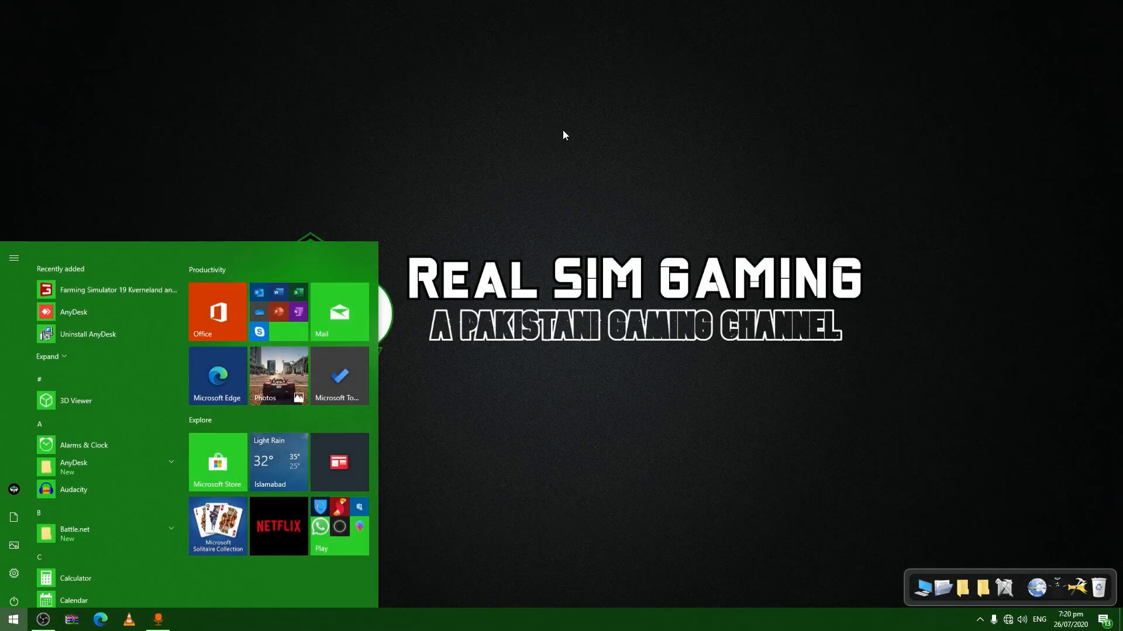
{"action": "type", "text": "settings"}
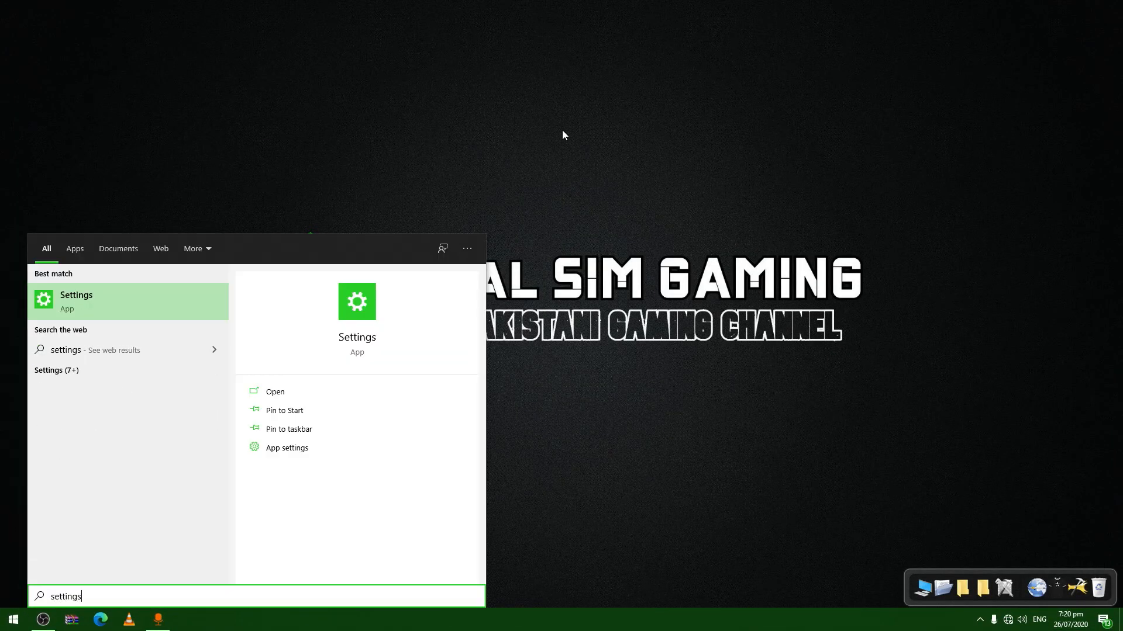
{"action": "left_click", "coordinate": [160, 247]}
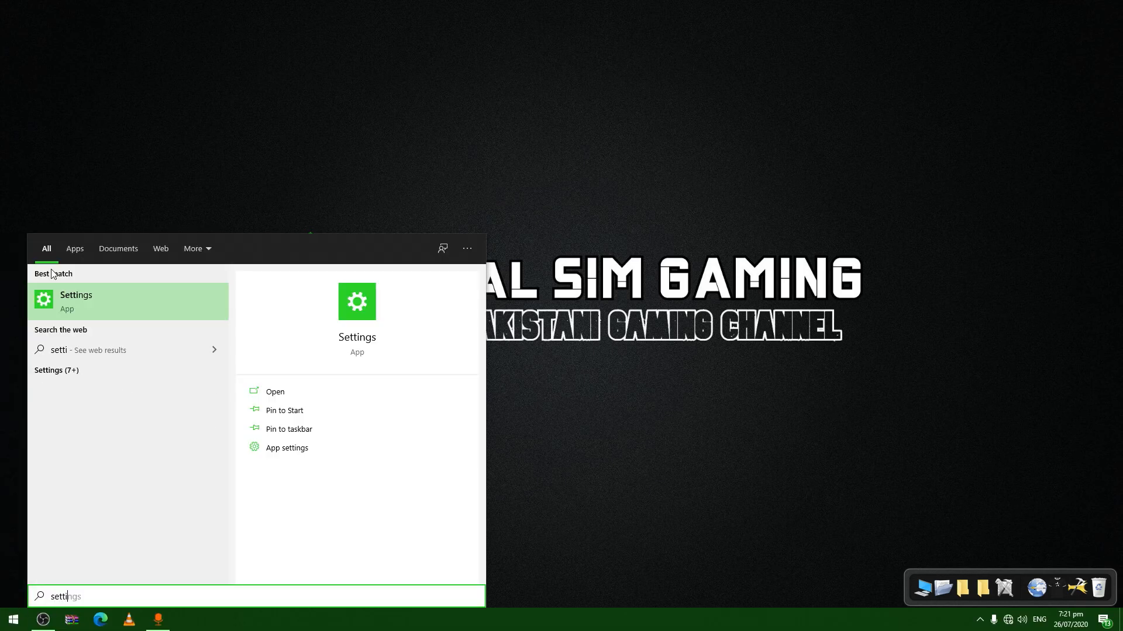
{"action": "left_click", "coordinate": [76, 300]}
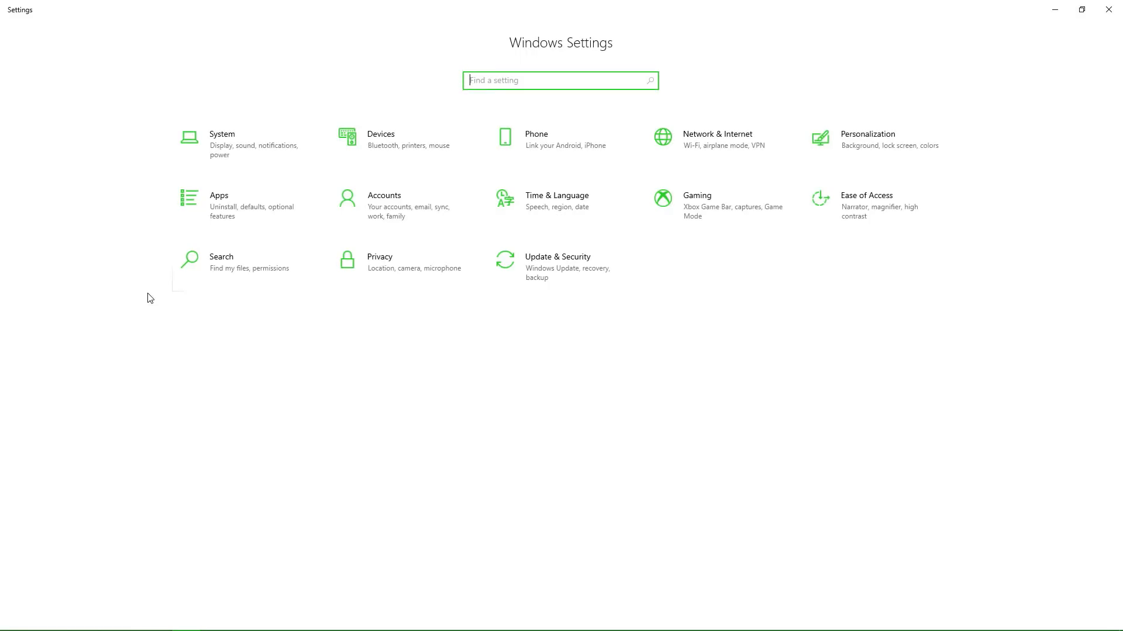
{"action": "left_click", "coordinate": [219, 206]}
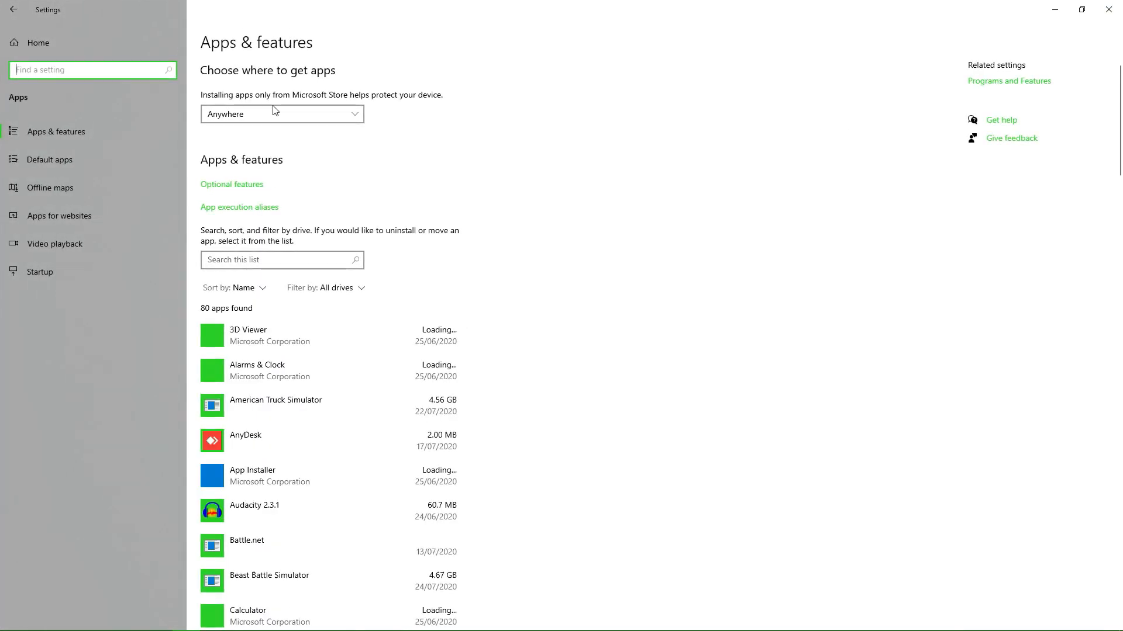
Scroll down to the Xbox app and bring up its Advanced options page.
{"action": "scroll", "scroll_direction": "down", "scroll_amount": 3}
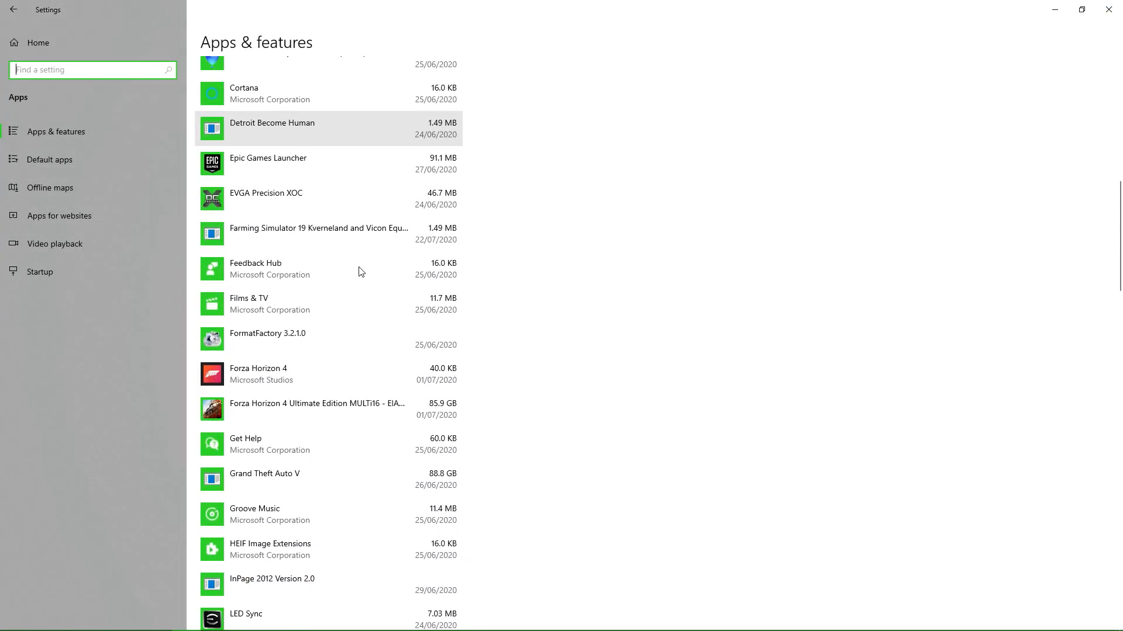
{"action": "scroll", "scroll_direction": "down", "scroll_amount": 3}
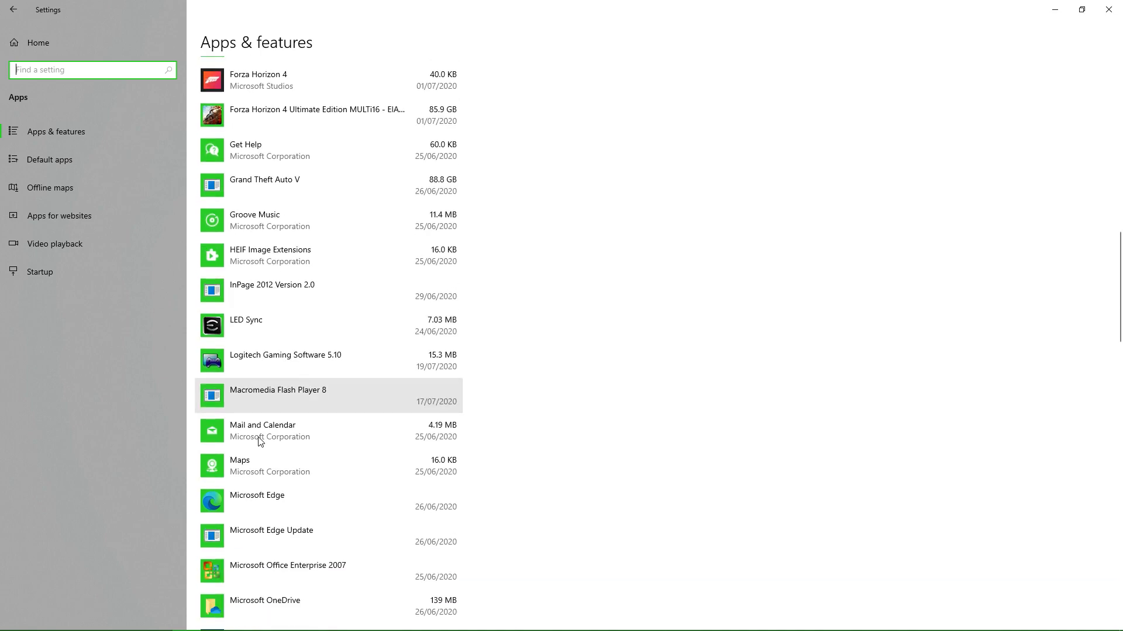
{"action": "scroll", "scroll_direction": "down", "scroll_amount": 3}
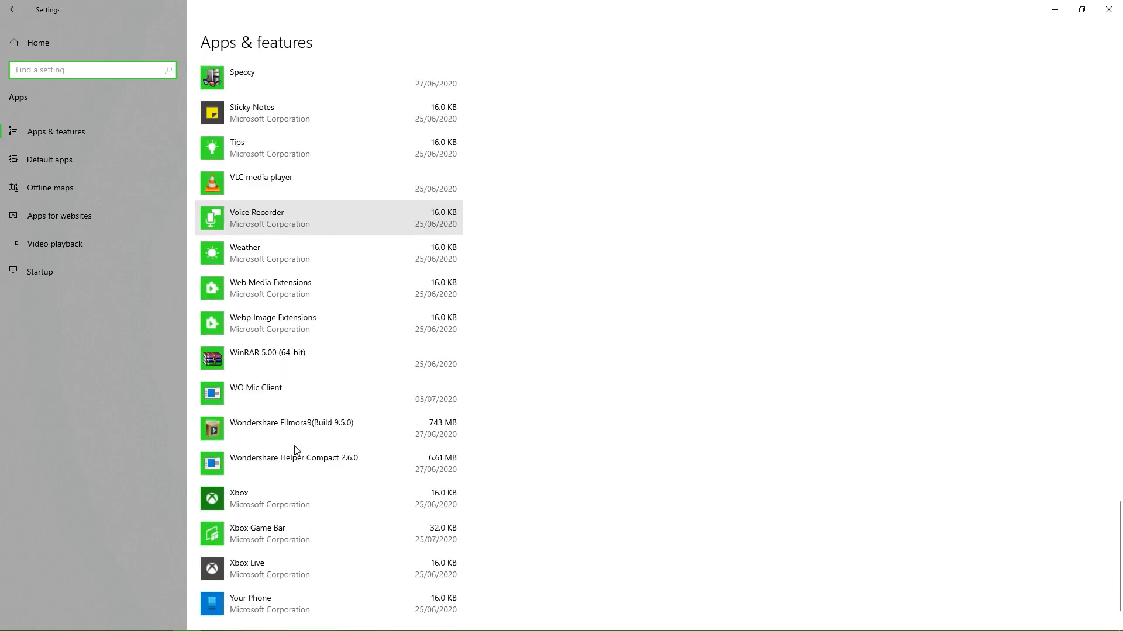
{"action": "scroll", "scroll_direction": "down", "scroll_amount": 3}
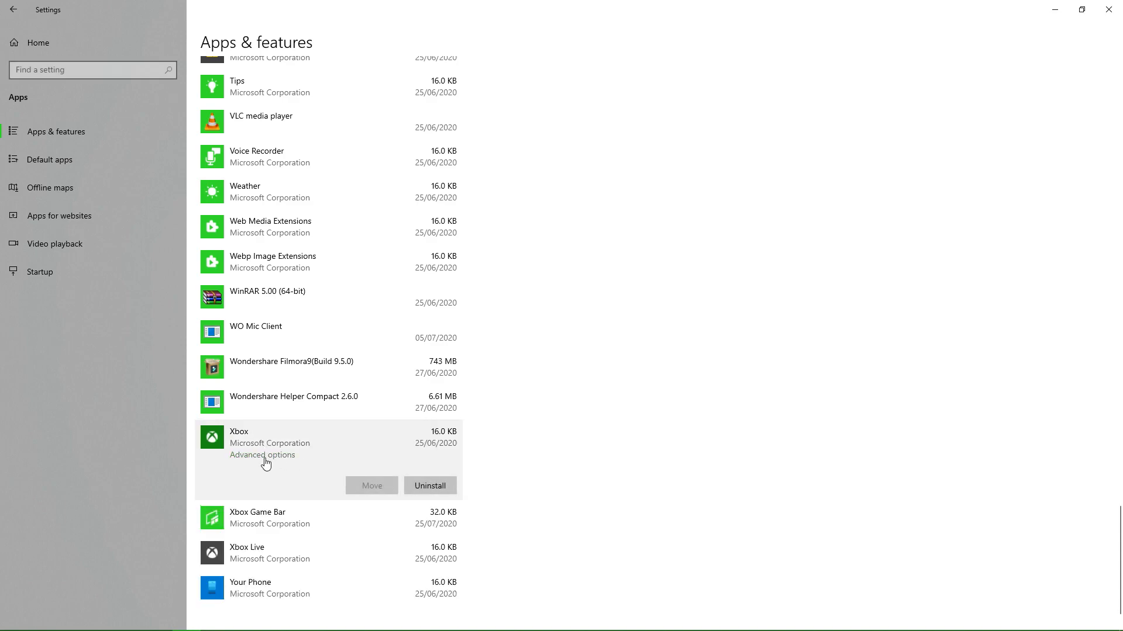
{"action": "left_click", "coordinate": [262, 455]}
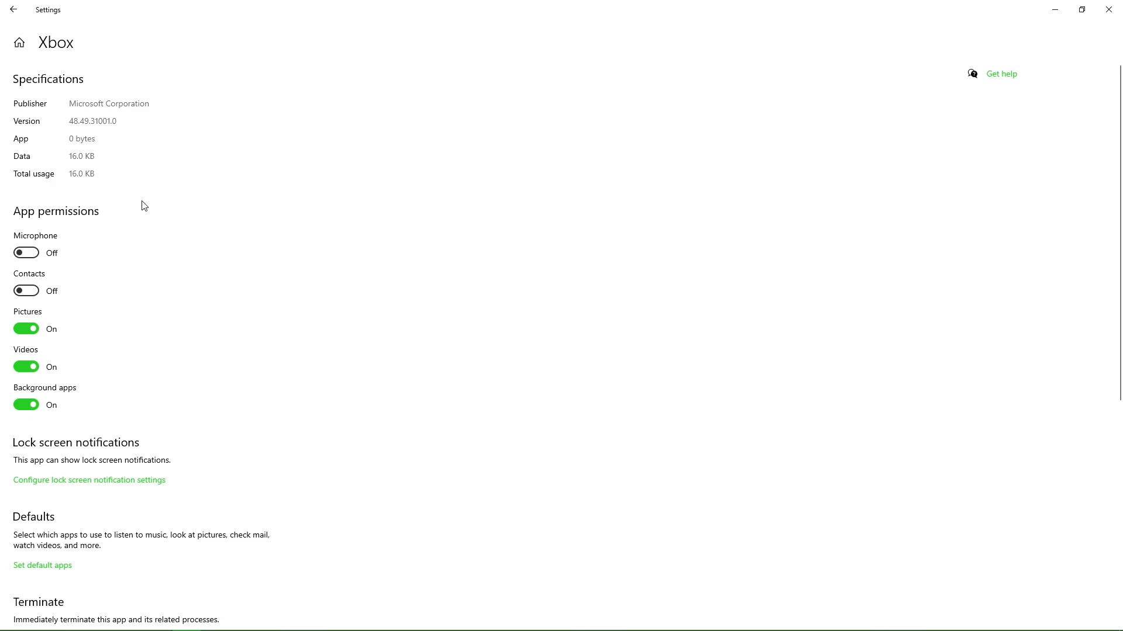
Reset the Xbox app and confirm deleting its data.
{"action": "scroll", "scroll_direction": "down", "scroll_amount": 3}
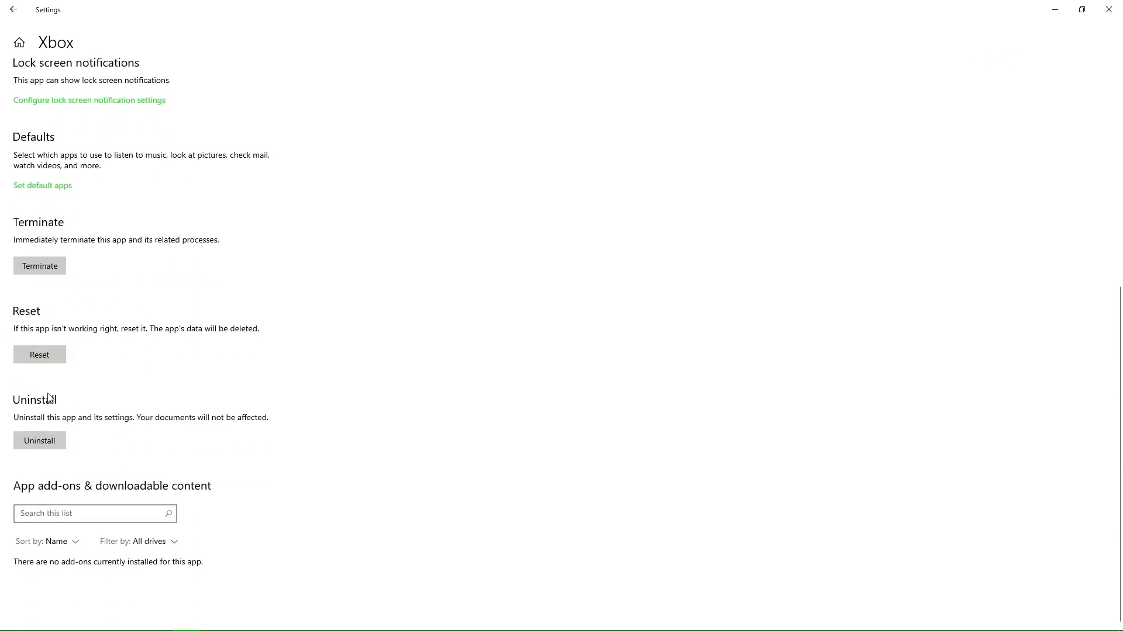
{"action": "mouse_move", "coordinate": [62, 381]}
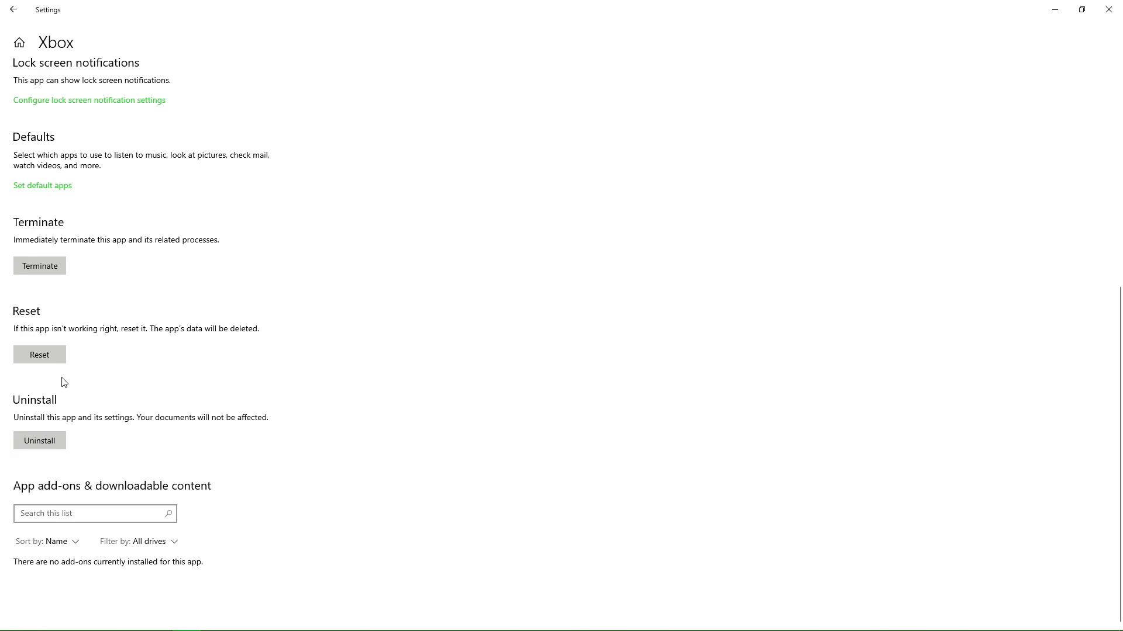
{"action": "mouse_move", "coordinate": [85, 406]}
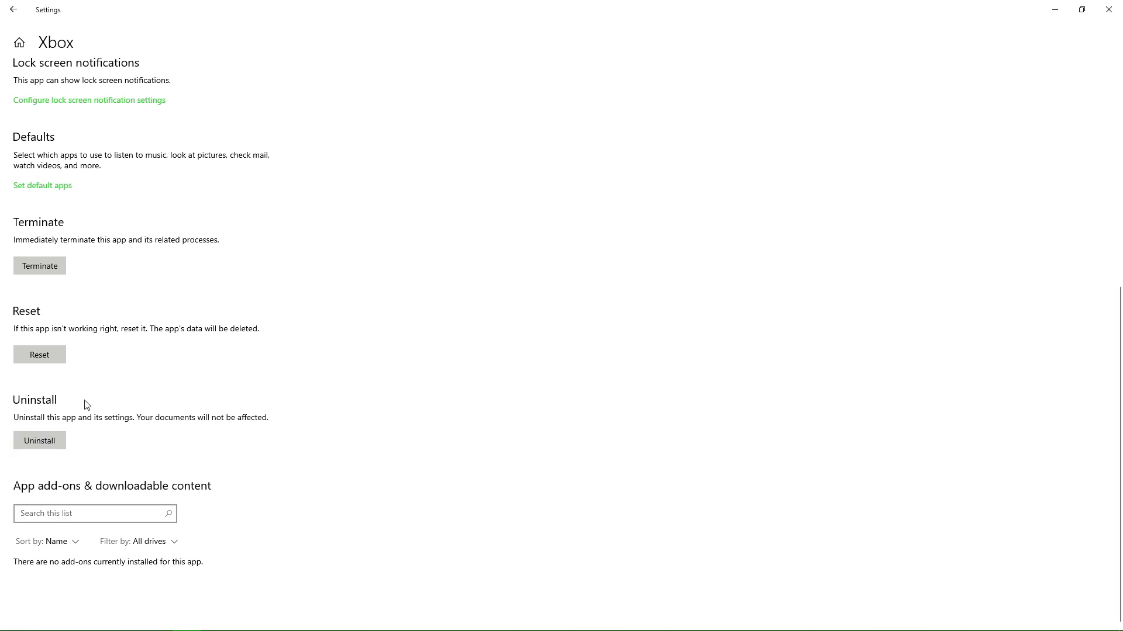
{"action": "mouse_move", "coordinate": [98, 351]}
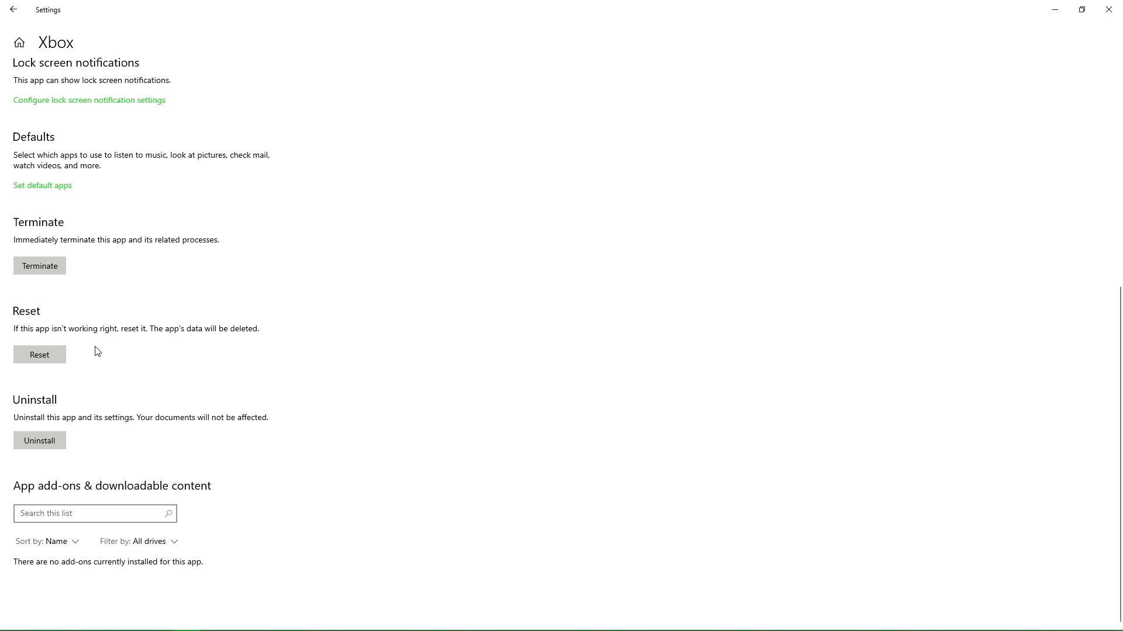
{"action": "left_click", "coordinate": [40, 354]}
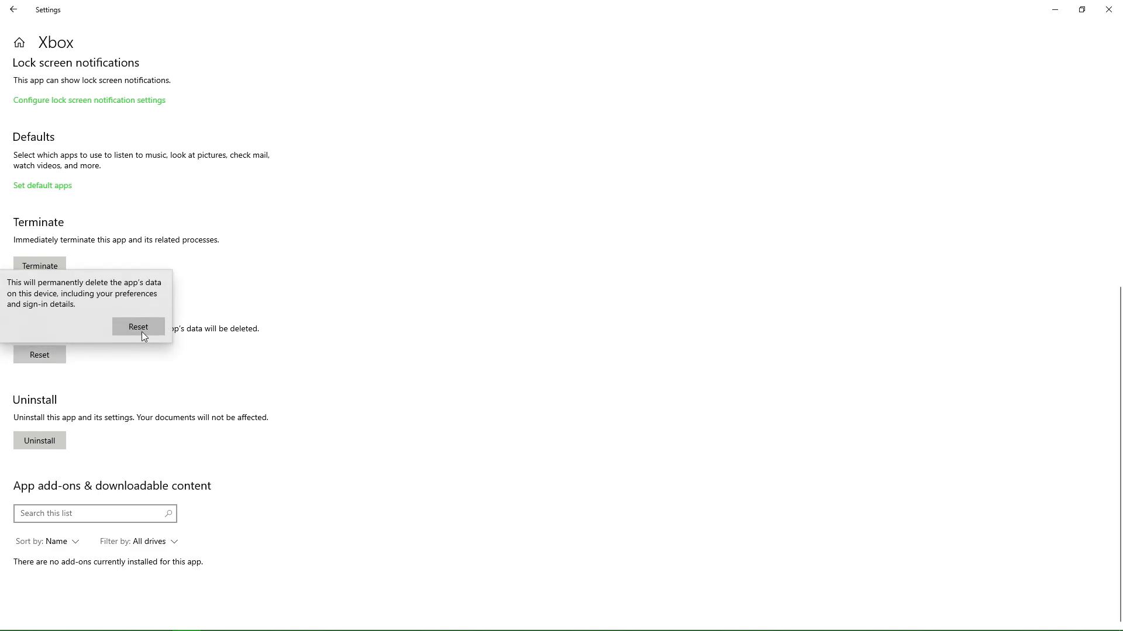
{"action": "left_click", "coordinate": [138, 326]}
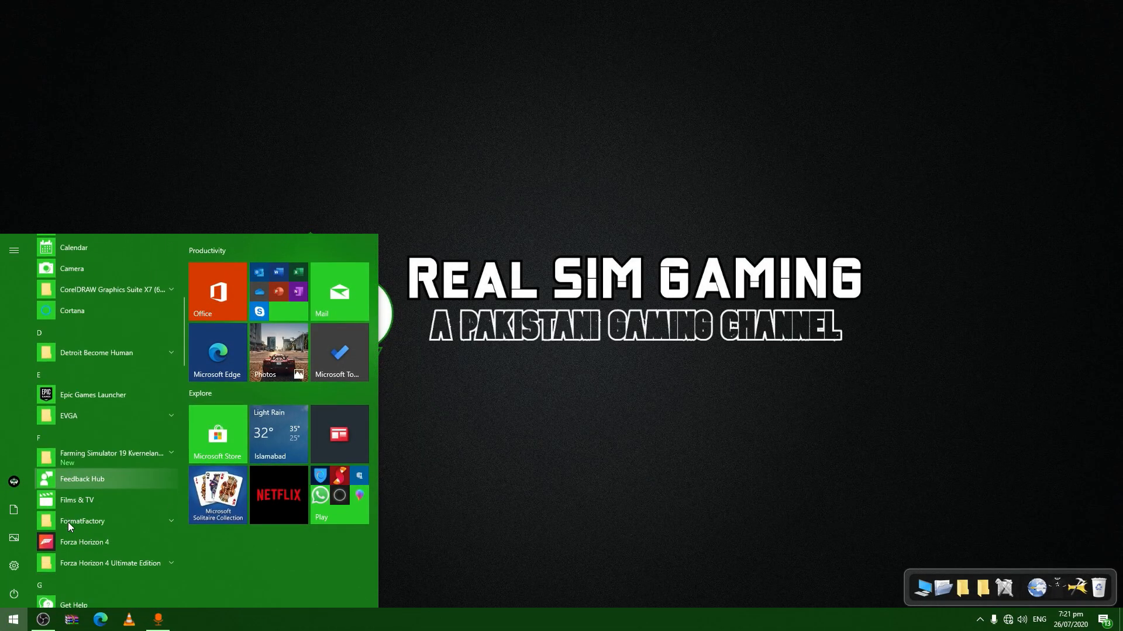
Launch Forza Horizon 4 from the Start app list, then begin a new Start search.
{"action": "left_click", "coordinate": [84, 541]}
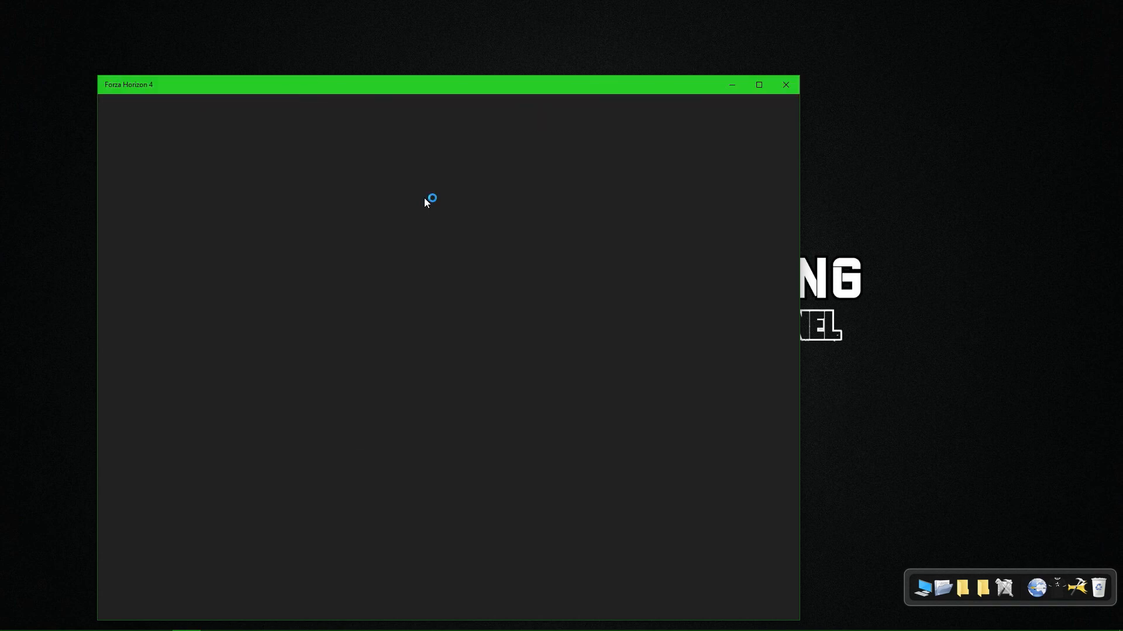
{"action": "left_click", "coordinate": [12, 619]}
{"action": "type", "text": "se"}
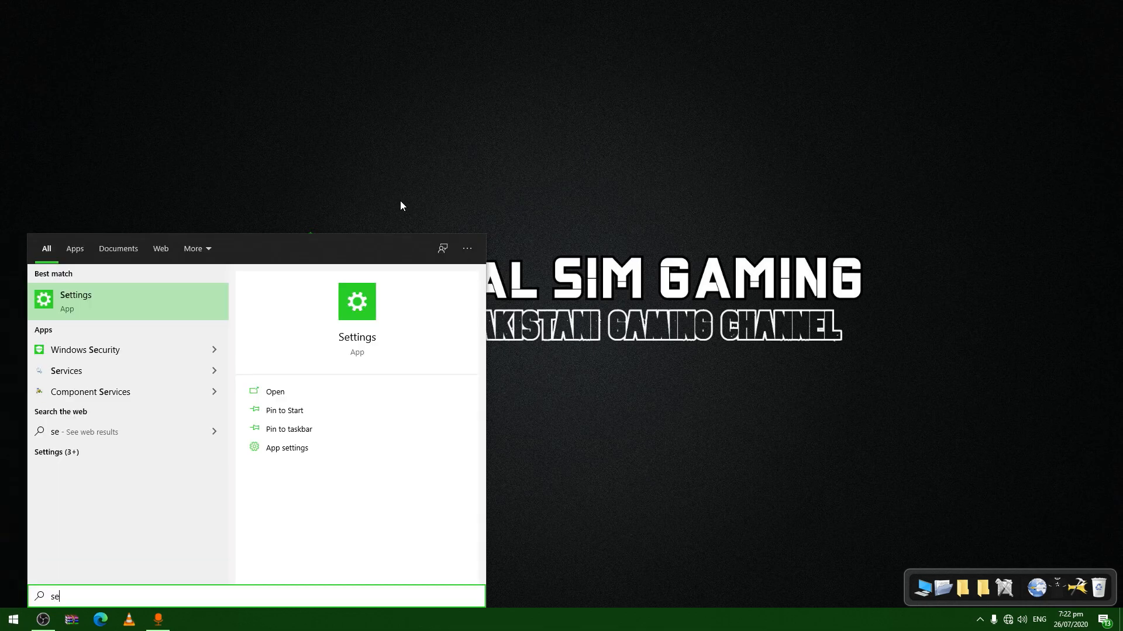
Search 'anti' to reach Virus & threat protection, switch Real-time protection off, and close Windows Security.
{"action": "type", "text": "anti"}
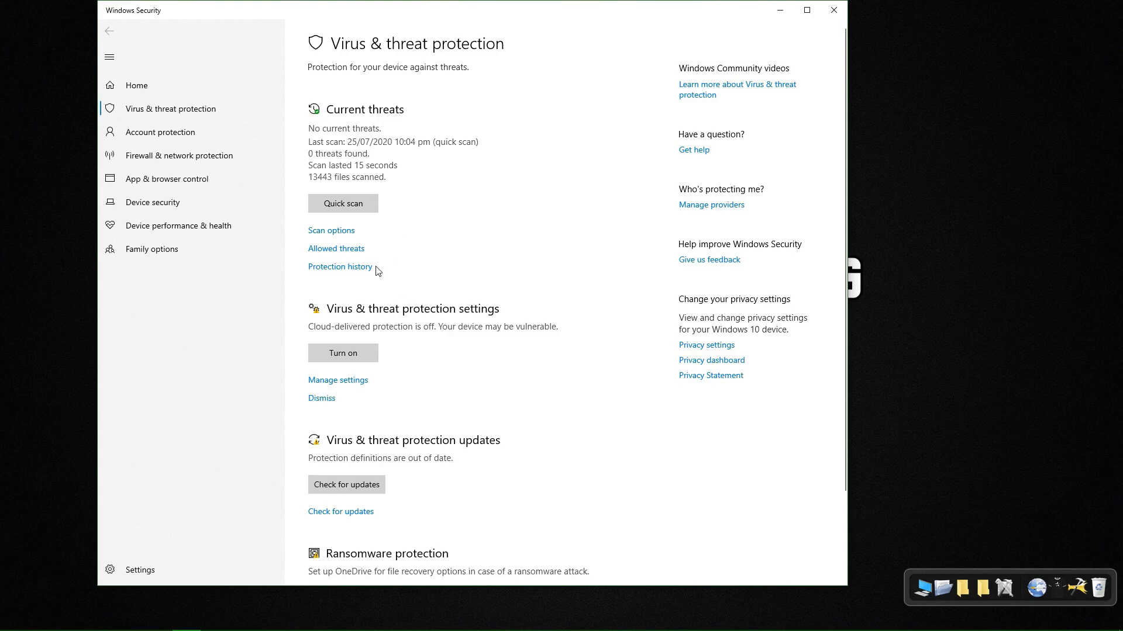
{"action": "left_click", "coordinate": [337, 380]}
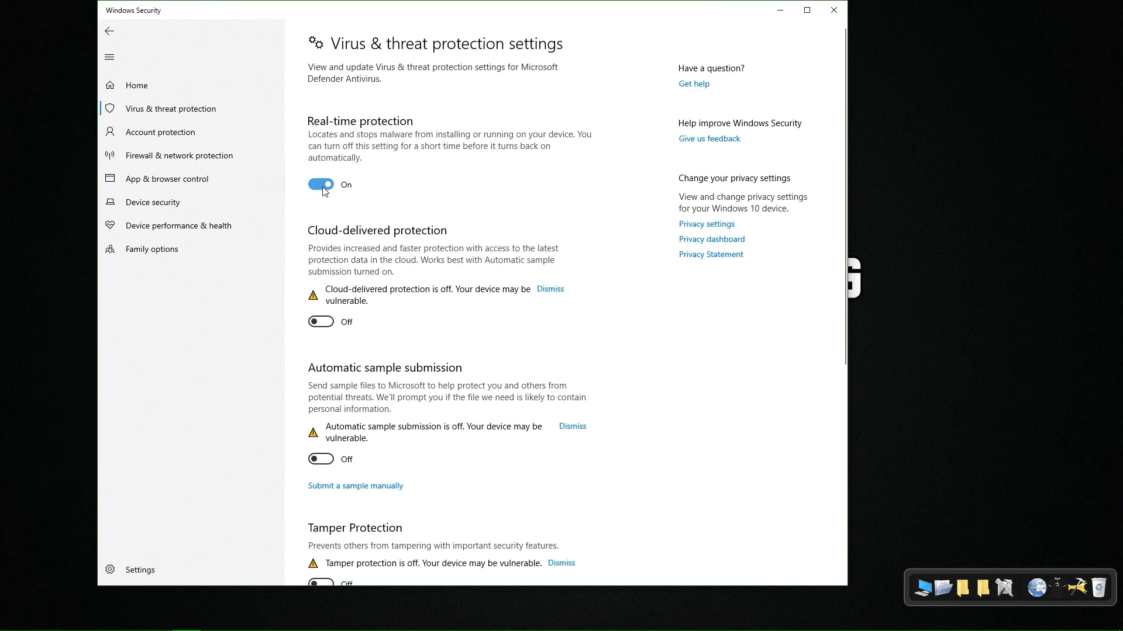
{"action": "left_click", "coordinate": [320, 184]}
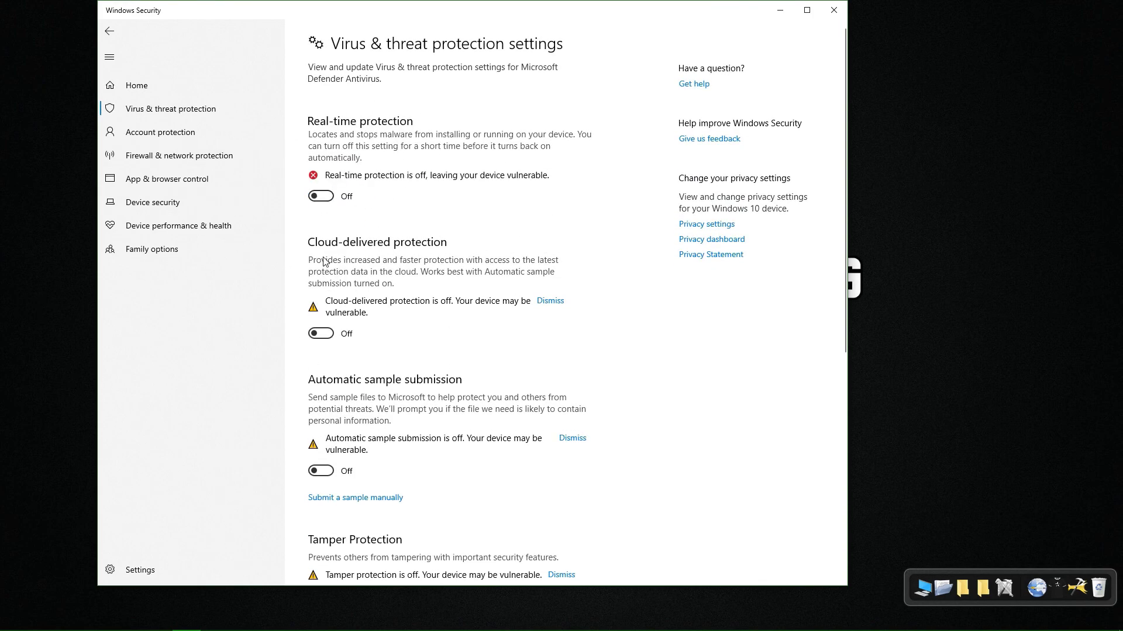
{"action": "mouse_move", "coordinate": [505, 239]}
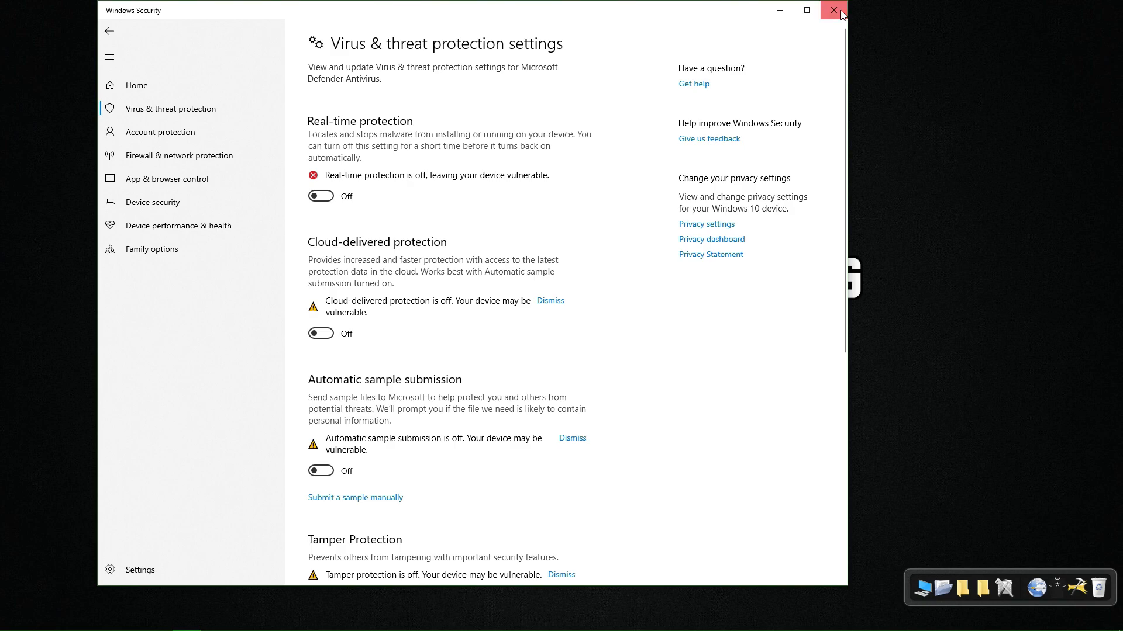
{"action": "left_click", "coordinate": [833, 11]}
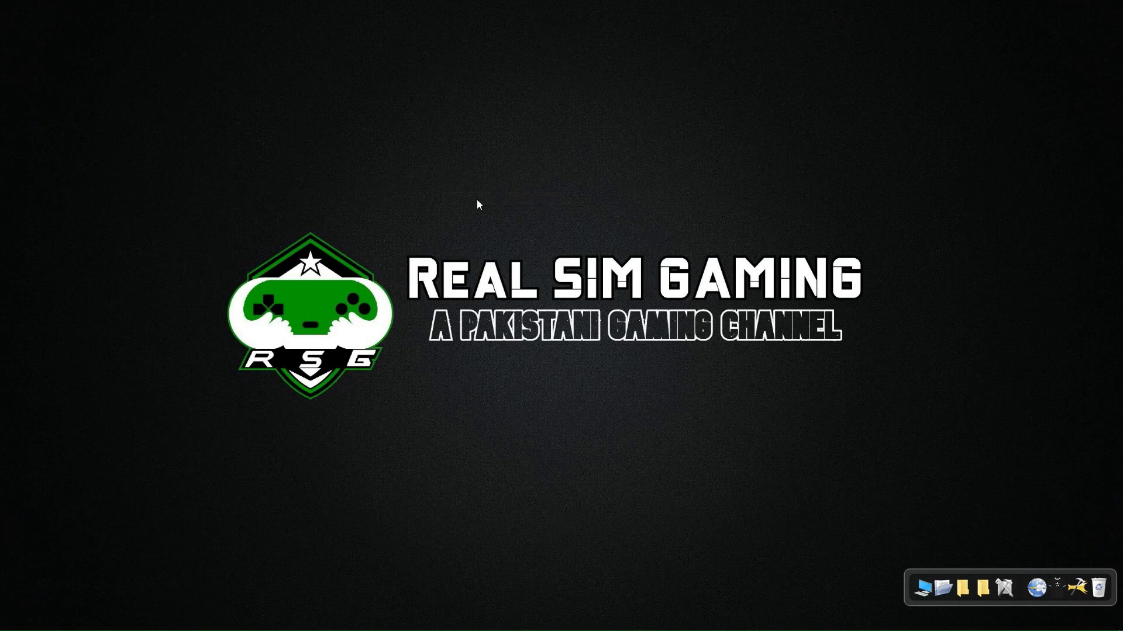